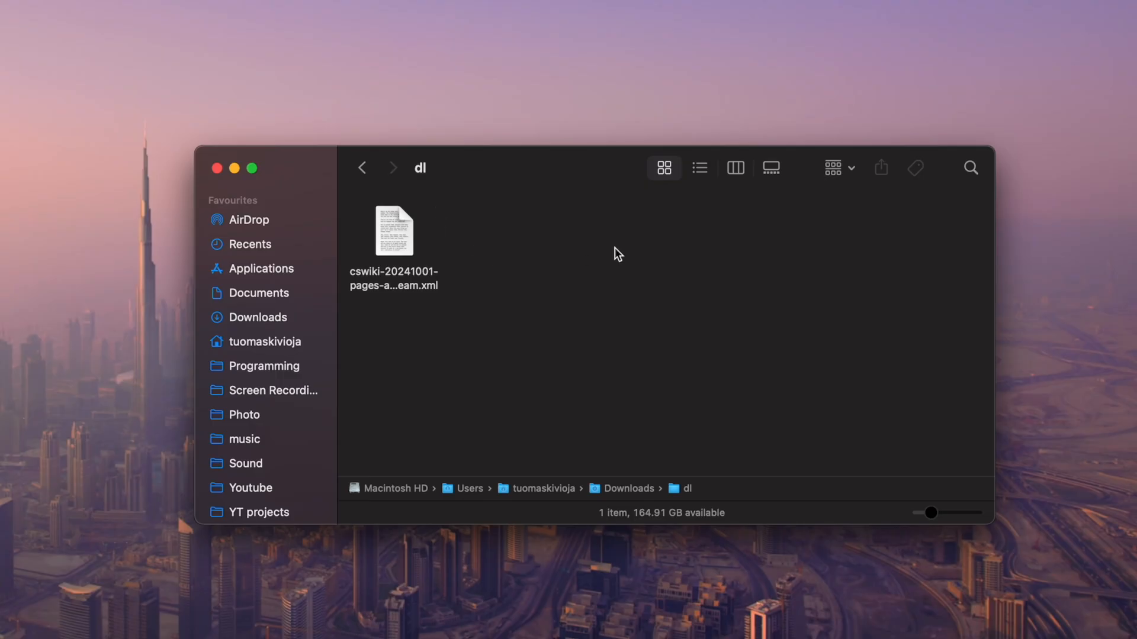
Step: Check in Finder that the cswiki XML dump is 4.85 GB, then open it in VS Code, which refuses it as too large
right_click(394, 231)
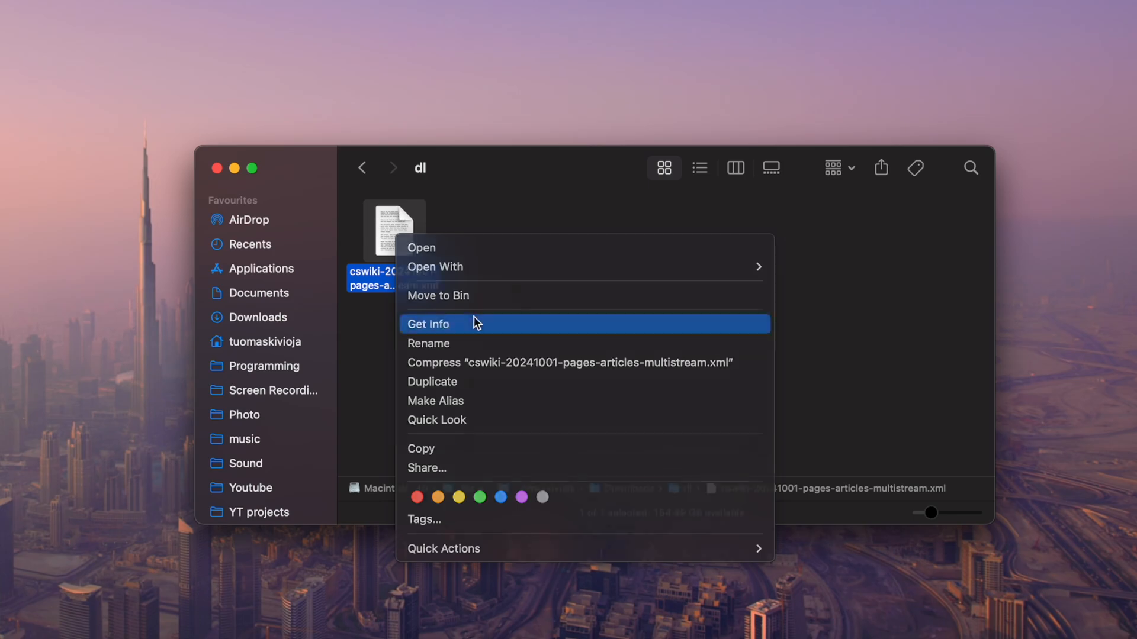
click(427, 323)
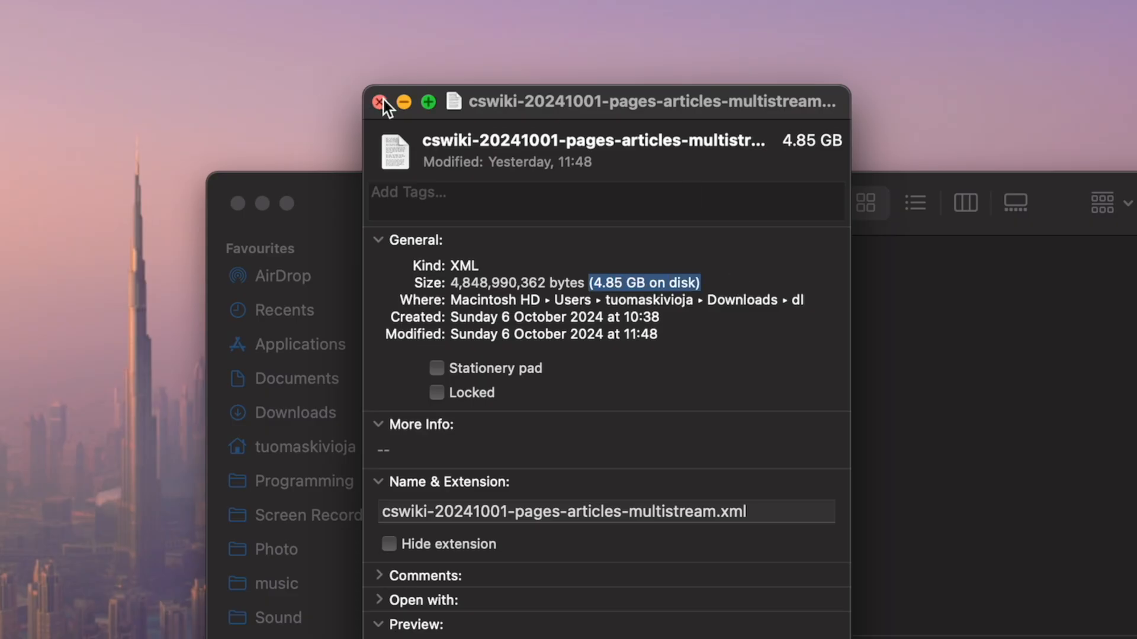
click(380, 102)
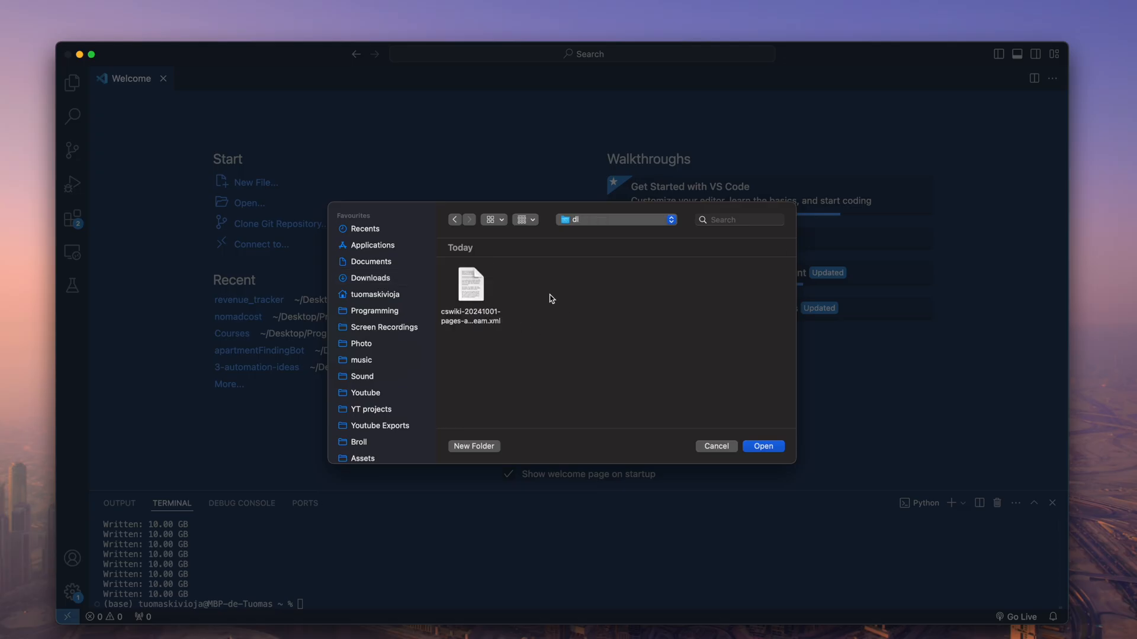
click(761, 447)
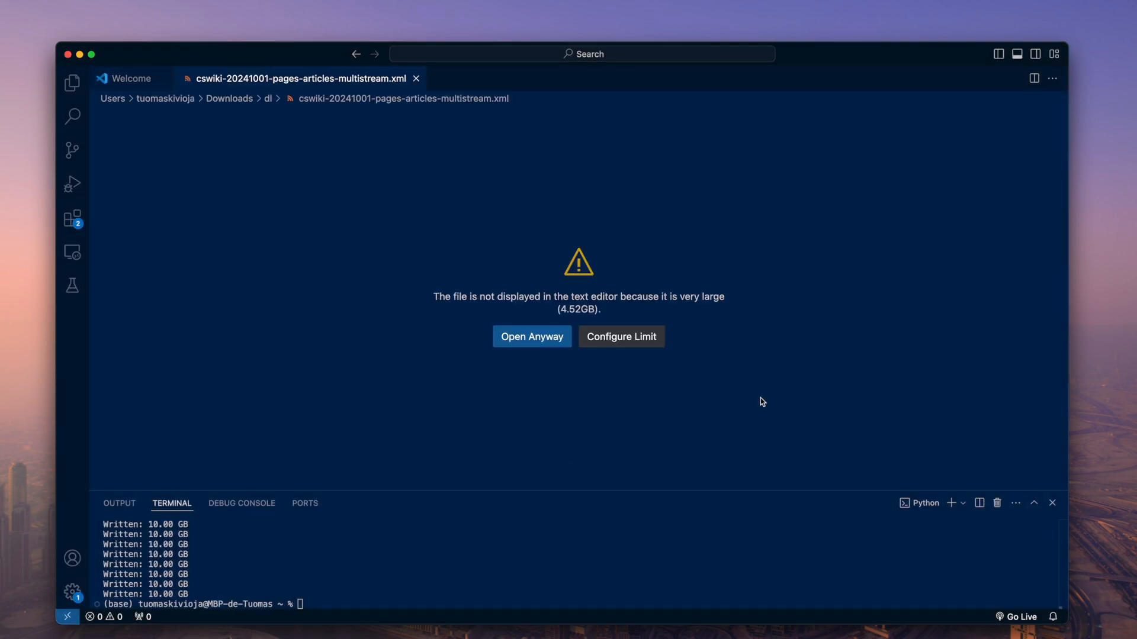